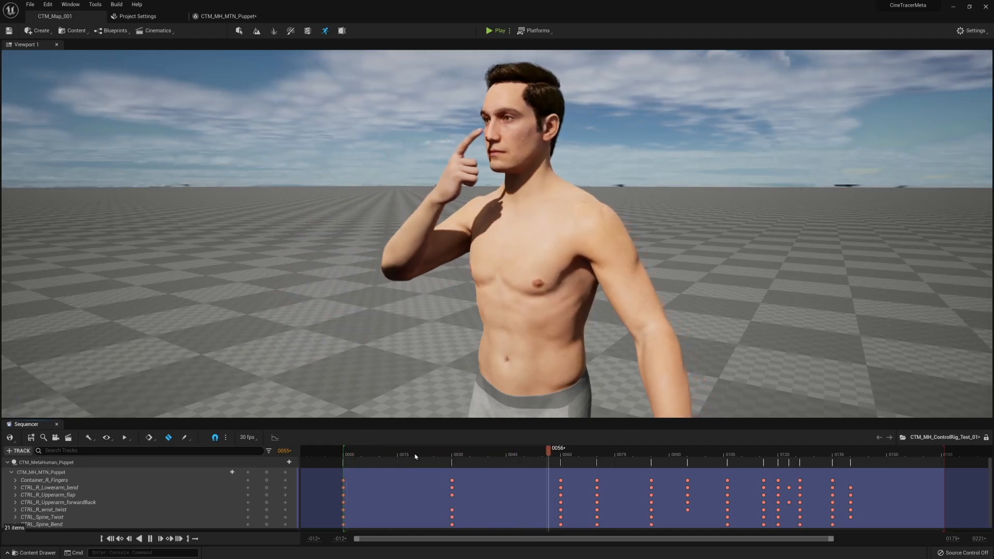
# Scrub the Sequencer timeline to preview the nose-touch and punch poses near frame 130
pyautogui.moveTo(548, 447); pyautogui.dragTo(767, 447)
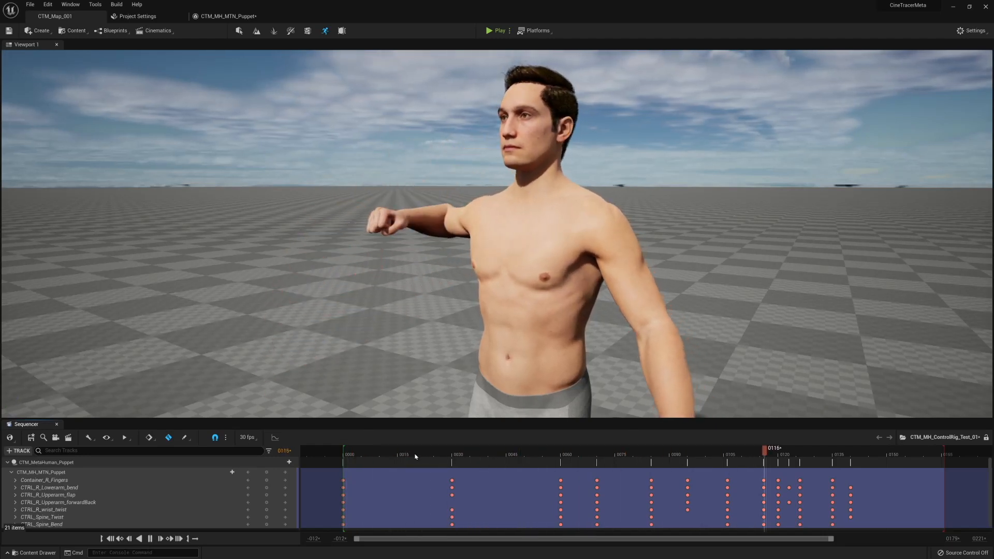
pyautogui.click(379, 447)
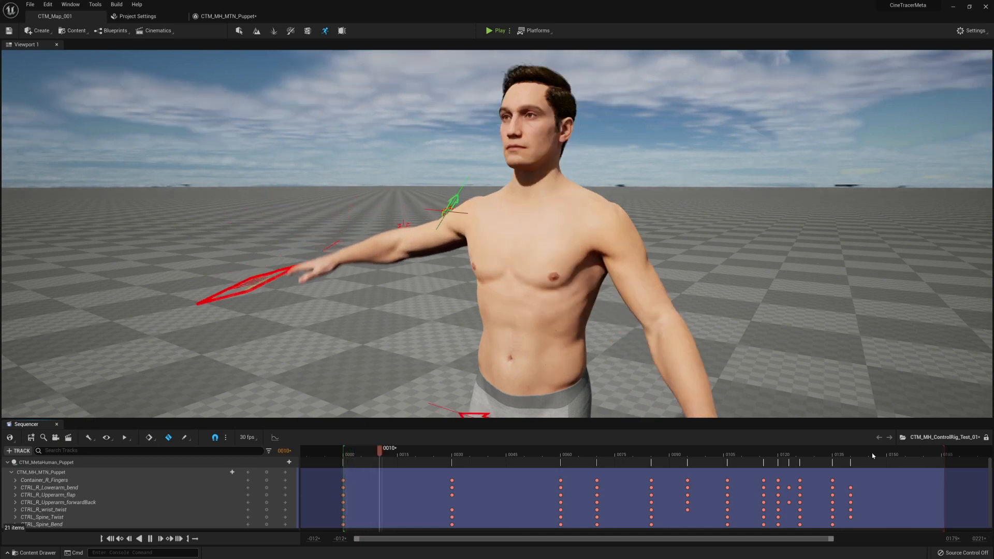
pyautogui.moveTo(379, 447); pyautogui.dragTo(596, 447)
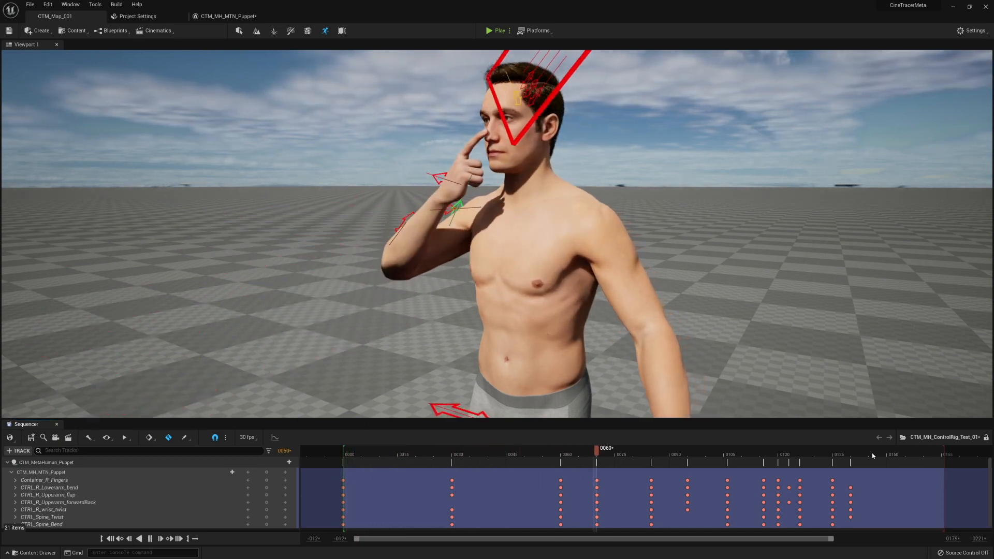
pyautogui.moveTo(597, 450); pyautogui.dragTo(815, 449)
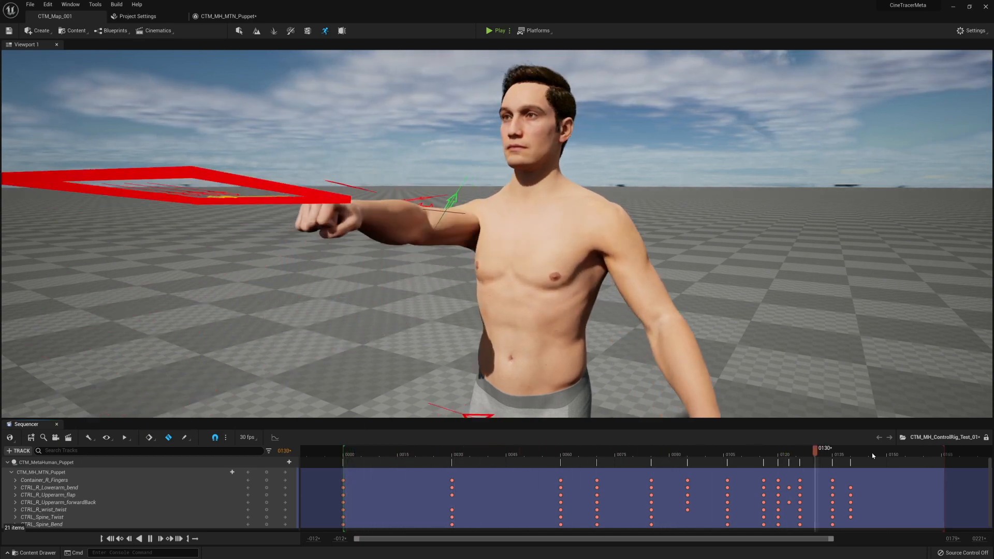
pyautogui.moveTo(816, 448); pyautogui.dragTo(429, 448)
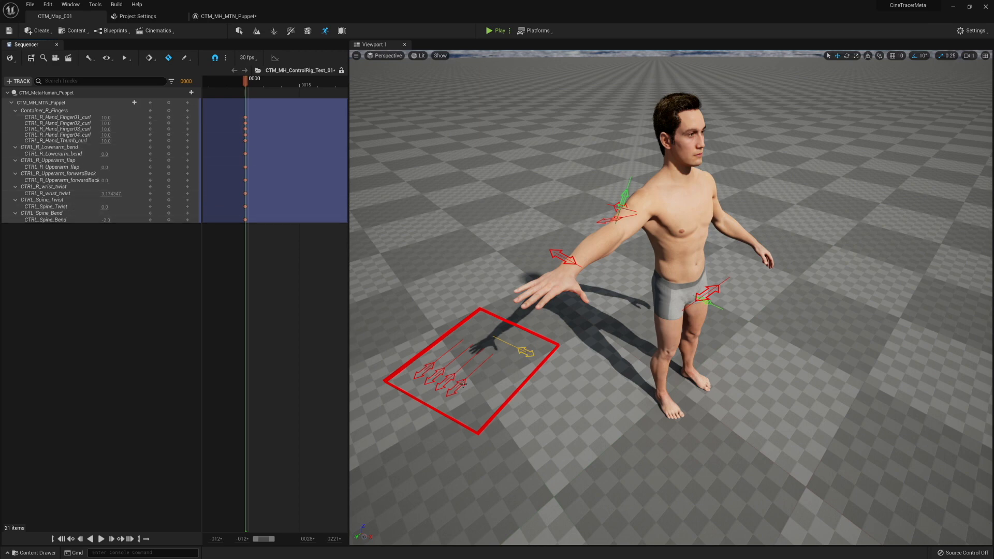
# Set the CTRL_R_Hand_Finger and Thumb curl channels to 0.0 in the Sequencer
pyautogui.click(443, 381)
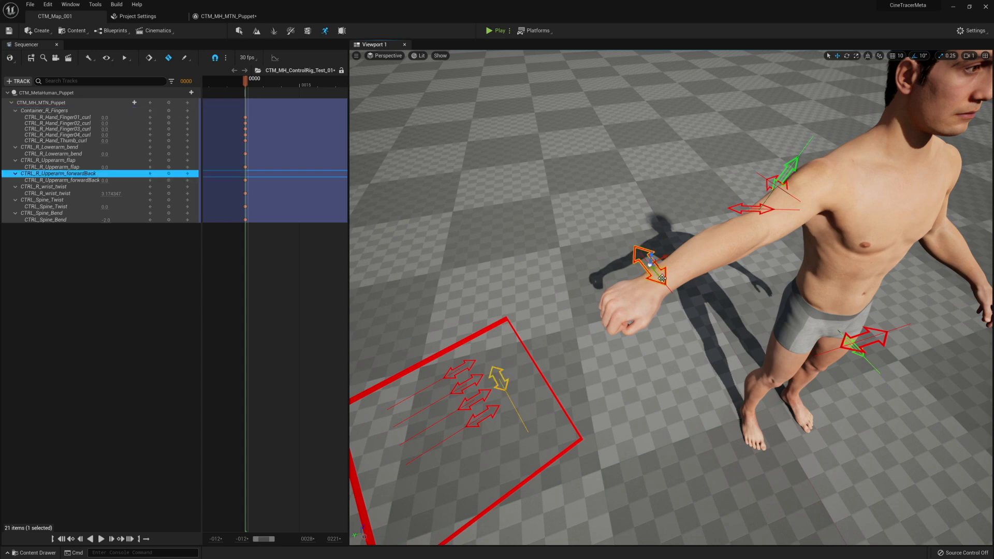
# Twist the right wrist back and forth, settling CTRL_R_wrist_twist at about 3.41
pyautogui.moveTo(659, 277); pyautogui.dragTo(655, 269)
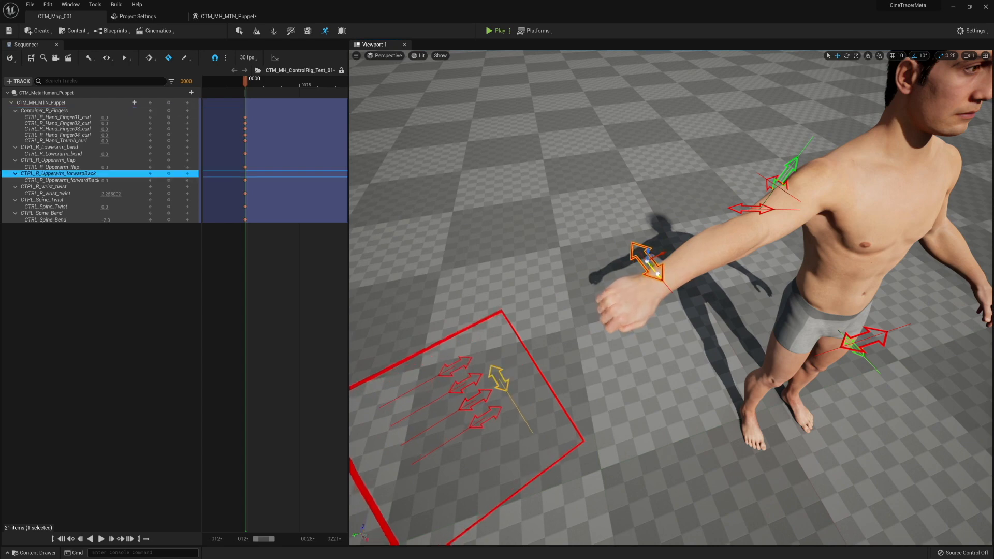
pyautogui.moveTo(649, 260); pyautogui.dragTo(659, 285)
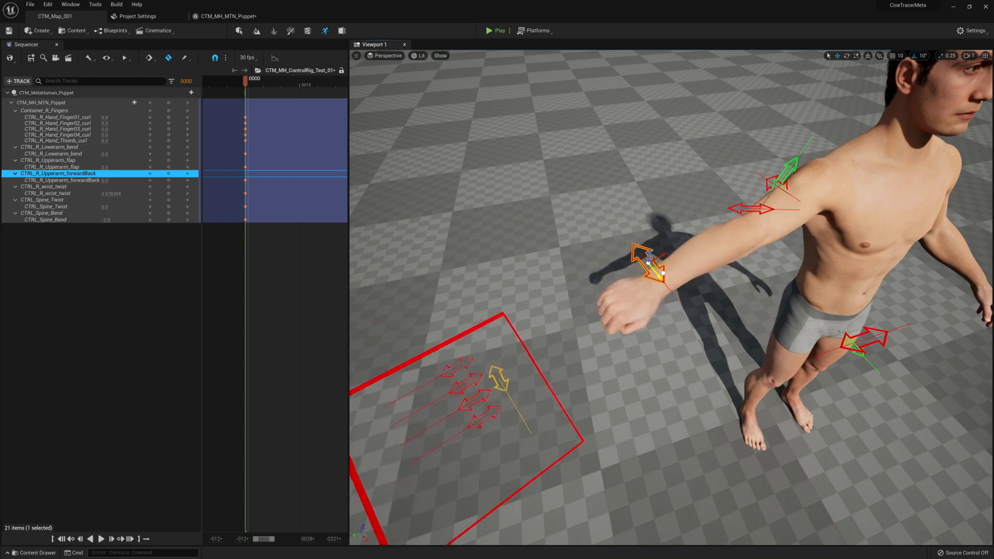
pyautogui.moveTo(647, 263); pyautogui.dragTo(671, 295)
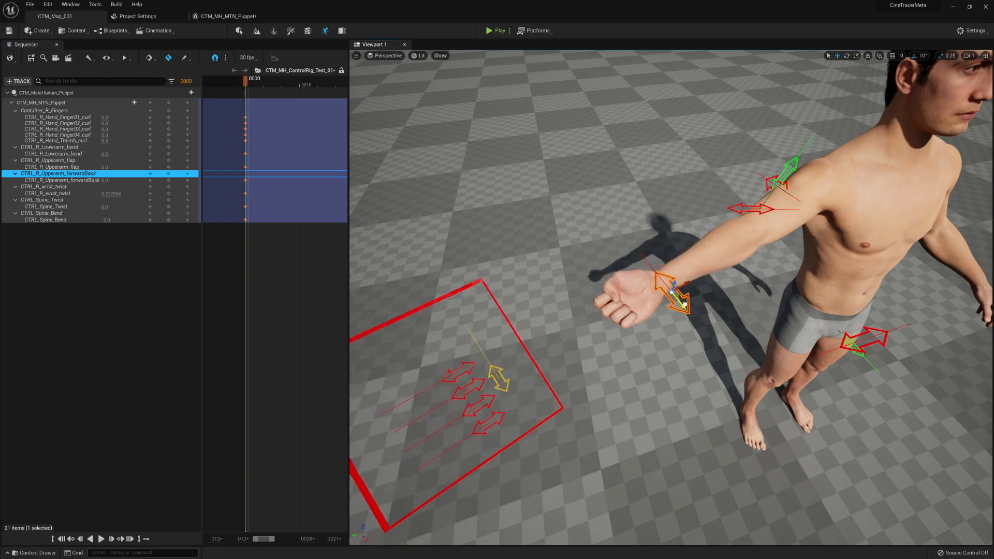
pyautogui.moveTo(675, 294); pyautogui.dragTo(640, 254)
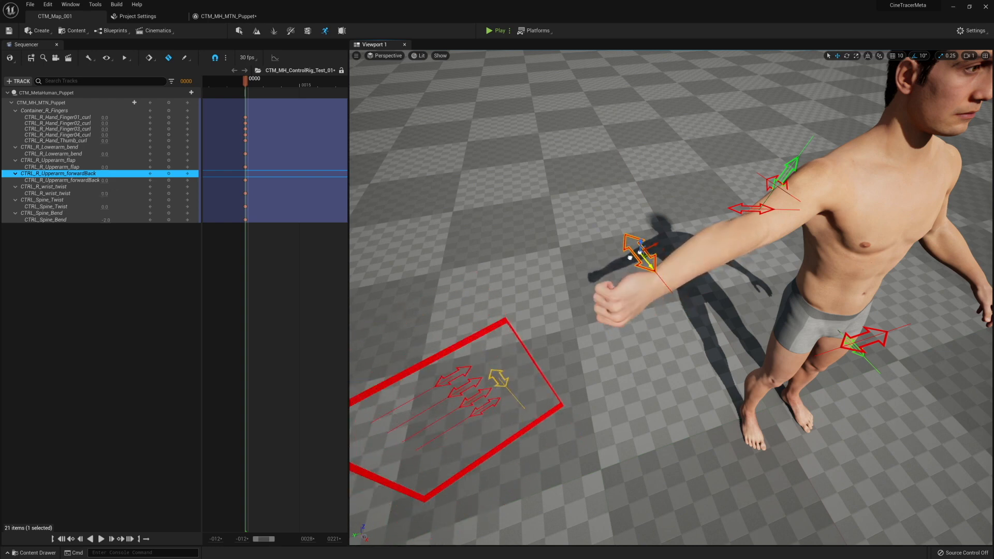
pyautogui.moveTo(637, 255); pyautogui.dragTo(656, 279)
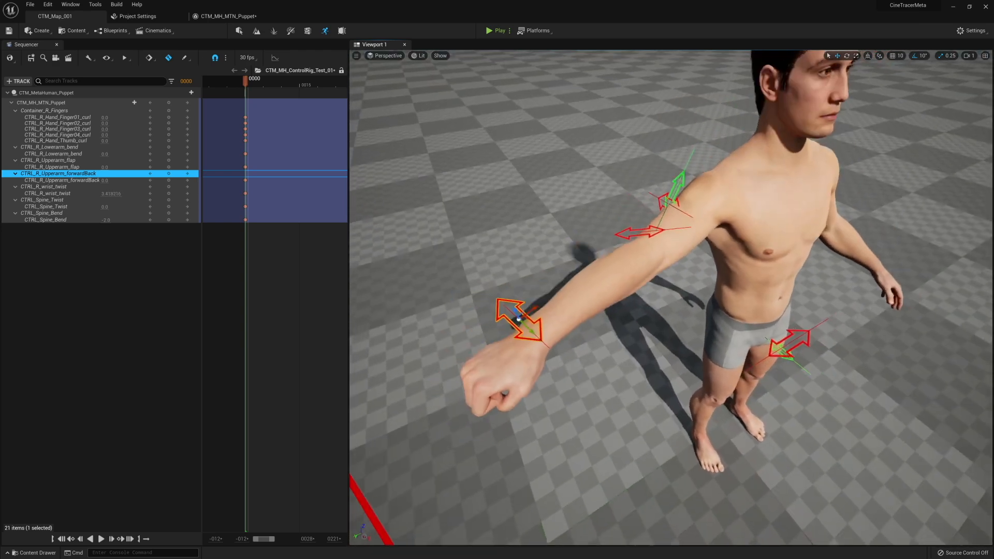
# Move the view closer and select the CTRL_R_Upperarm_flap control
pyautogui.moveTo(634, 254); pyautogui.dragTo(648, 310)
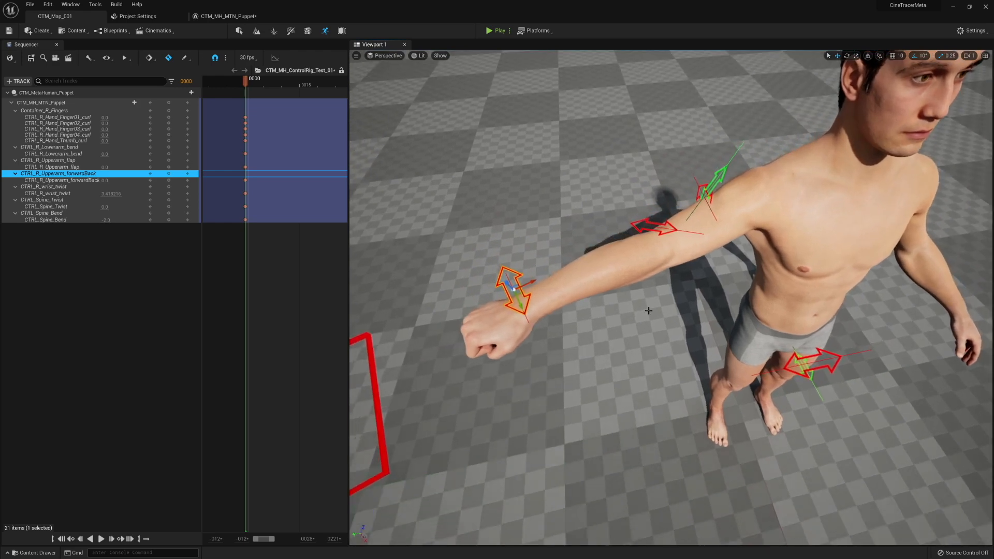
pyautogui.click(659, 227)
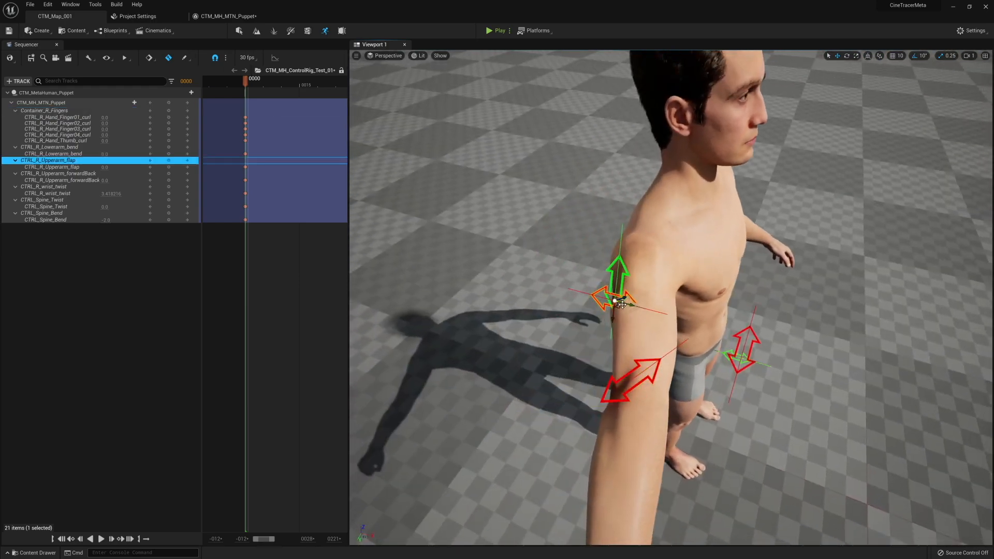
# Swing the right upper arm's forward-back control fully between -10 and 10
pyautogui.moveTo(620, 302); pyautogui.dragTo(659, 310)
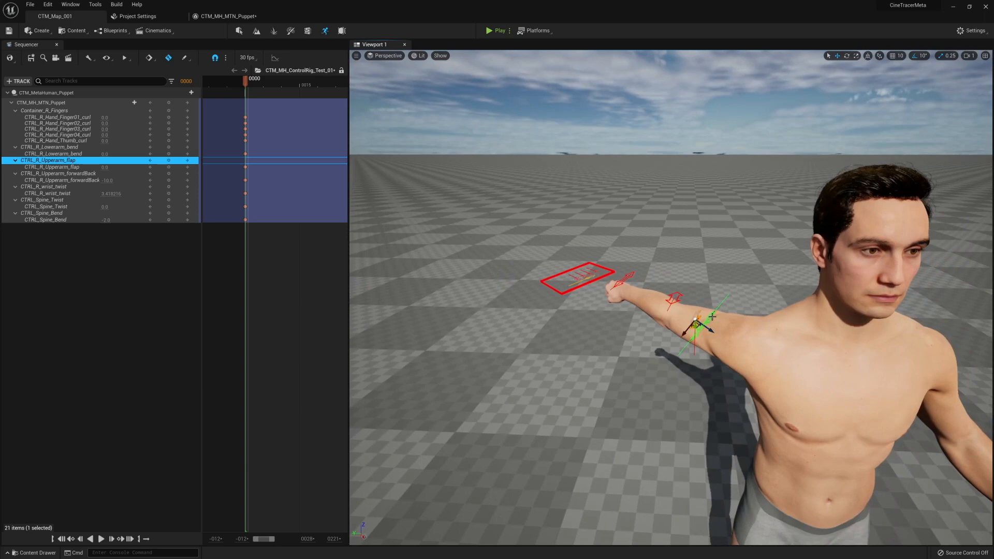
pyautogui.click(51, 147)
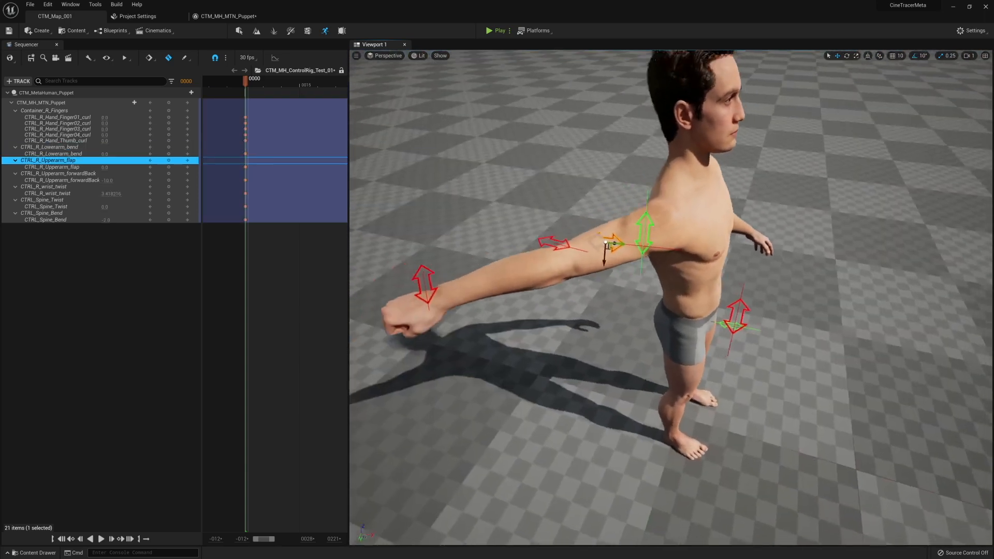
pyautogui.moveTo(634, 244); pyautogui.dragTo(662, 258)
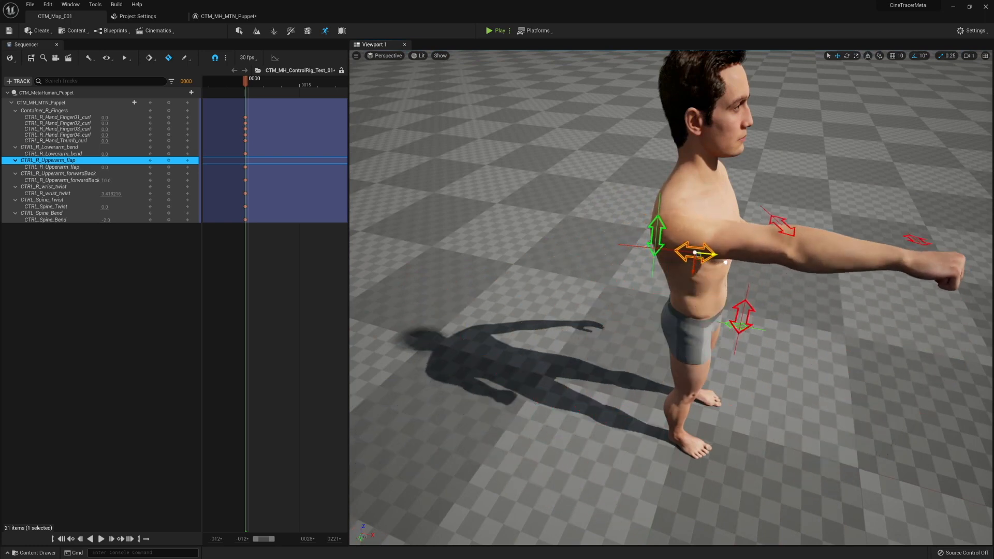
# Lower the right upper arm's flap control toward the side, to about 3.1
pyautogui.moveTo(694, 254); pyautogui.dragTo(703, 255)
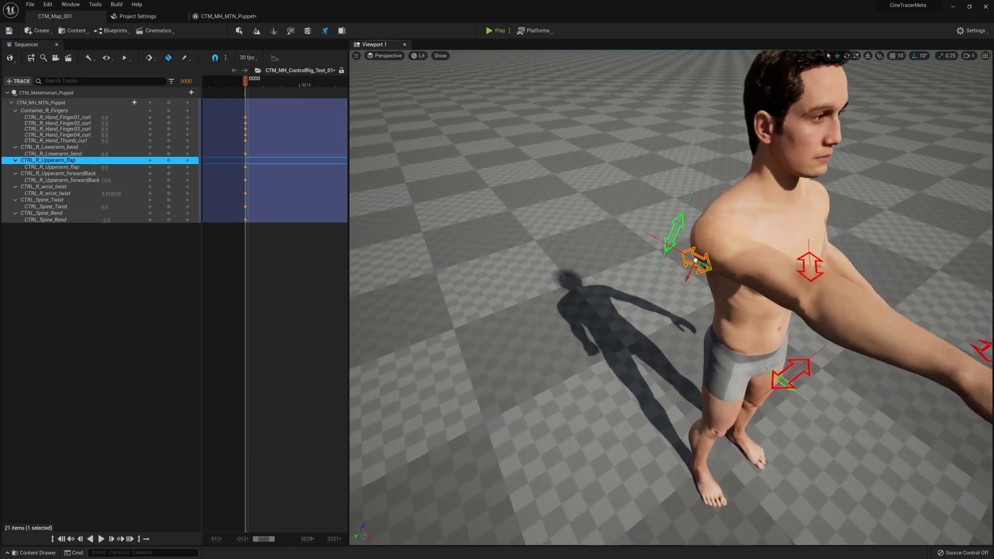
pyautogui.moveTo(697, 253); pyautogui.dragTo(633, 282)
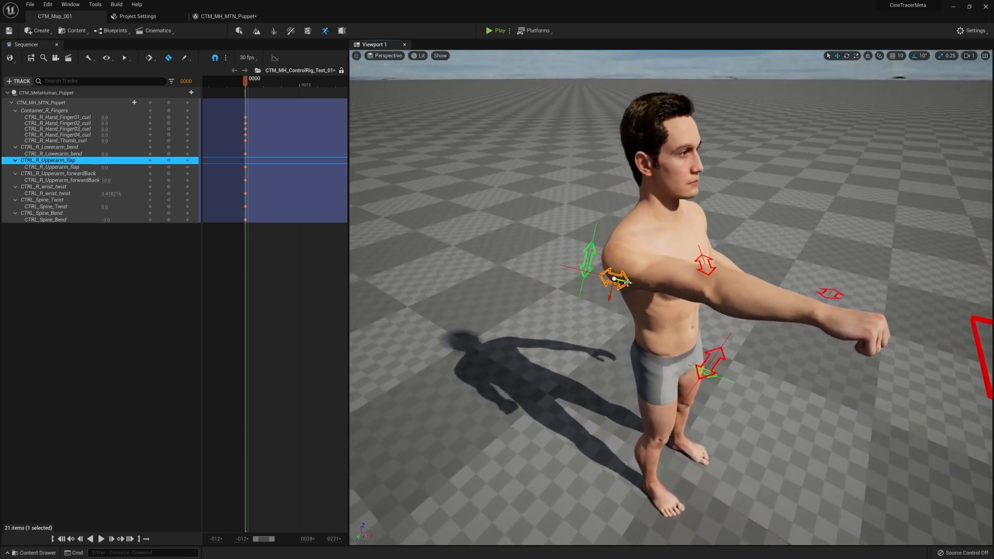
pyautogui.moveTo(618, 282); pyautogui.dragTo(583, 266)
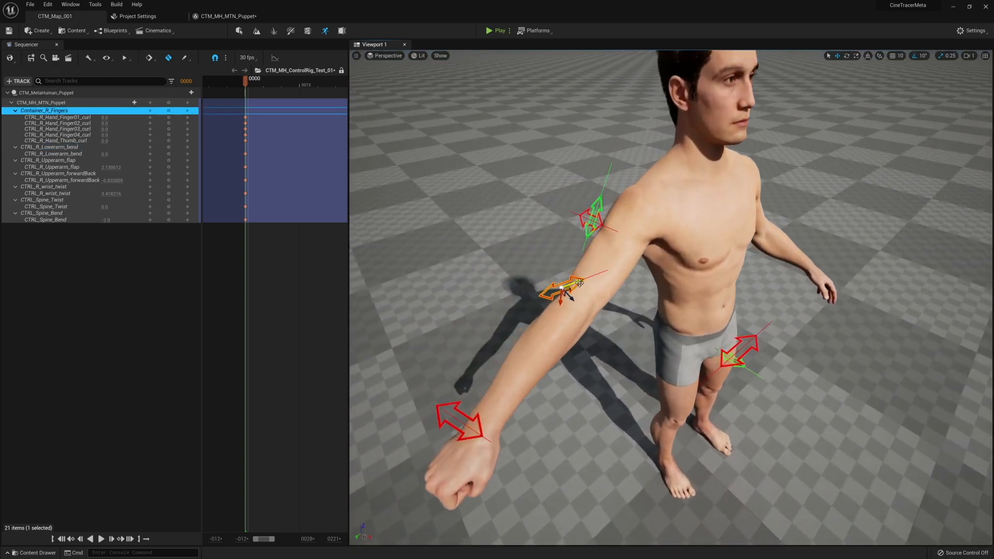
# Drag CTRL_R_Lowerarm_bend to 10.0, bringing the right fist against the chest
pyautogui.moveTo(563, 289); pyautogui.dragTo(627, 265)
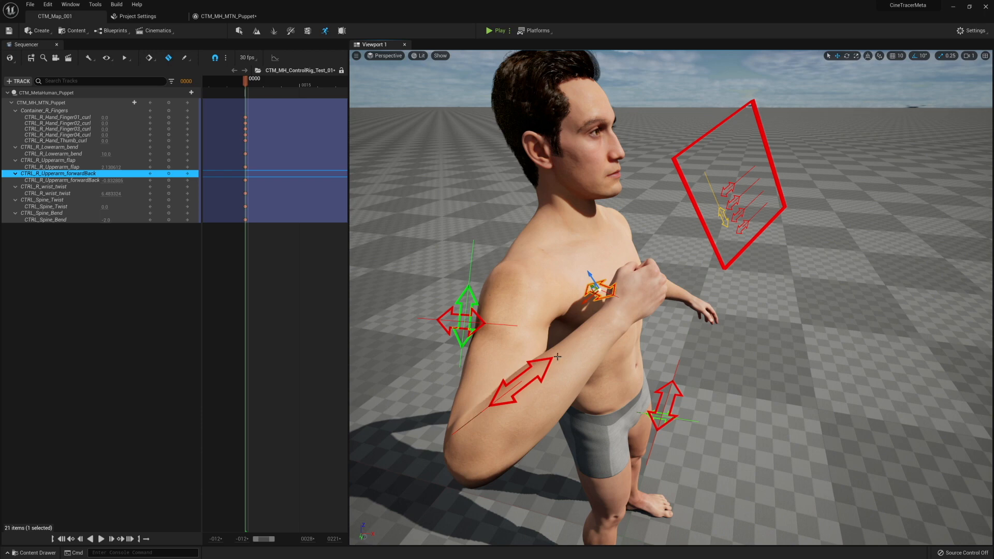
pyautogui.moveTo(593, 303)
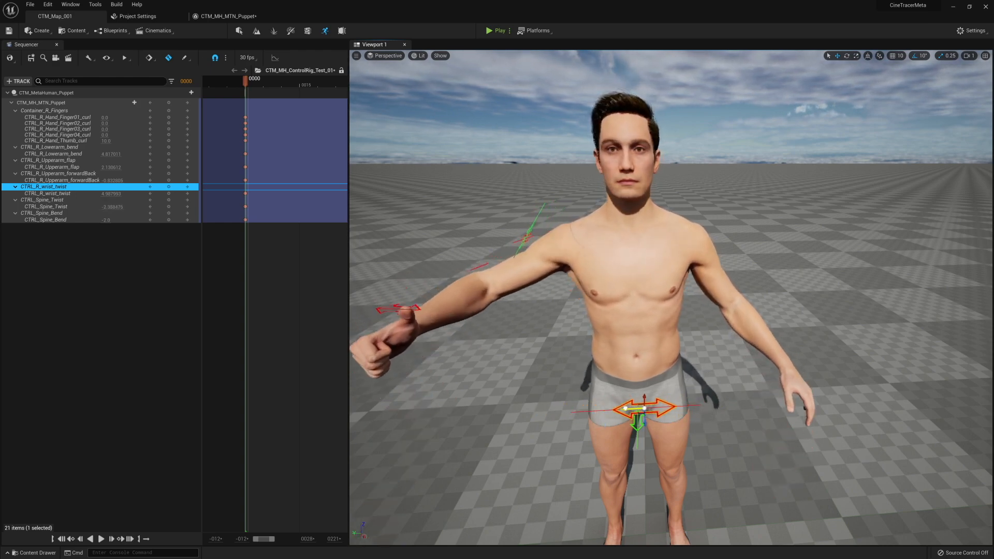
# Drag the CTRL_Spine_Twist control to turn the torso toward the outstretched arm
pyautogui.moveTo(640, 409); pyautogui.dragTo(618, 410)
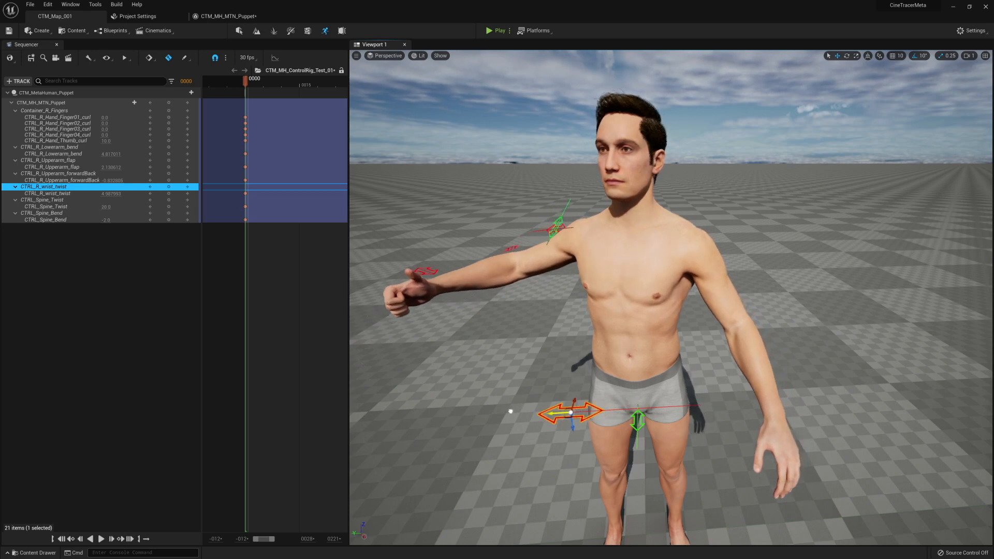
pyautogui.moveTo(570, 412); pyautogui.dragTo(675, 406)
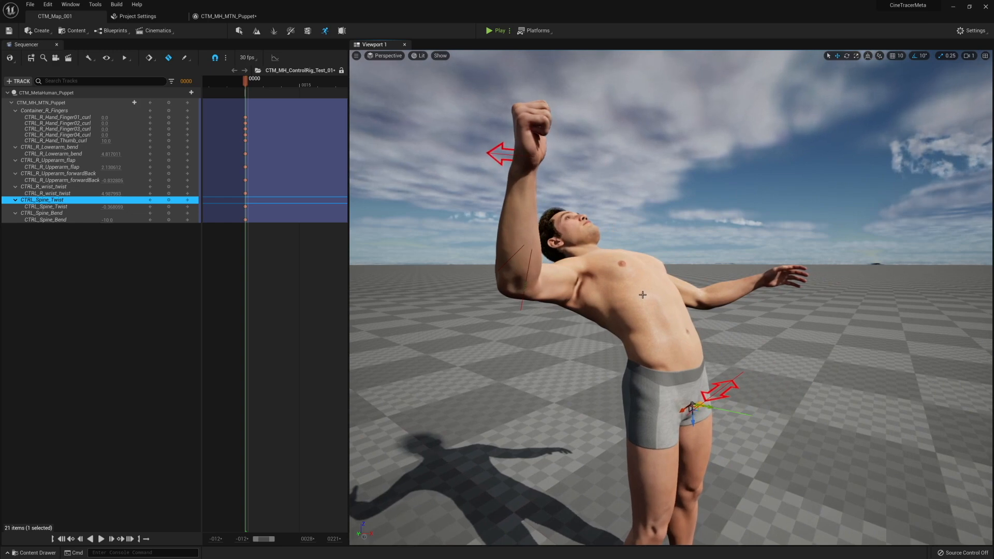
pyautogui.moveTo(622, 271)
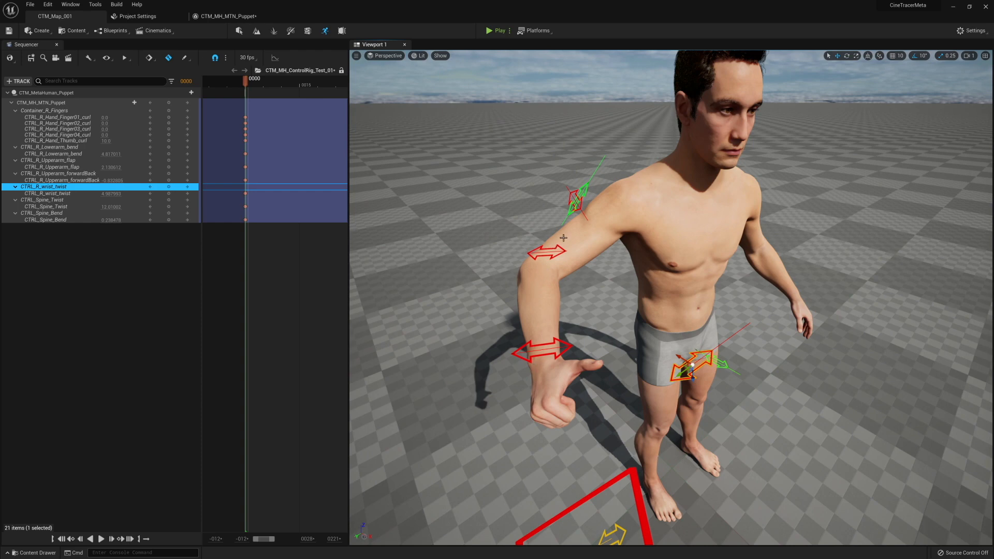
pyautogui.moveTo(710, 103)
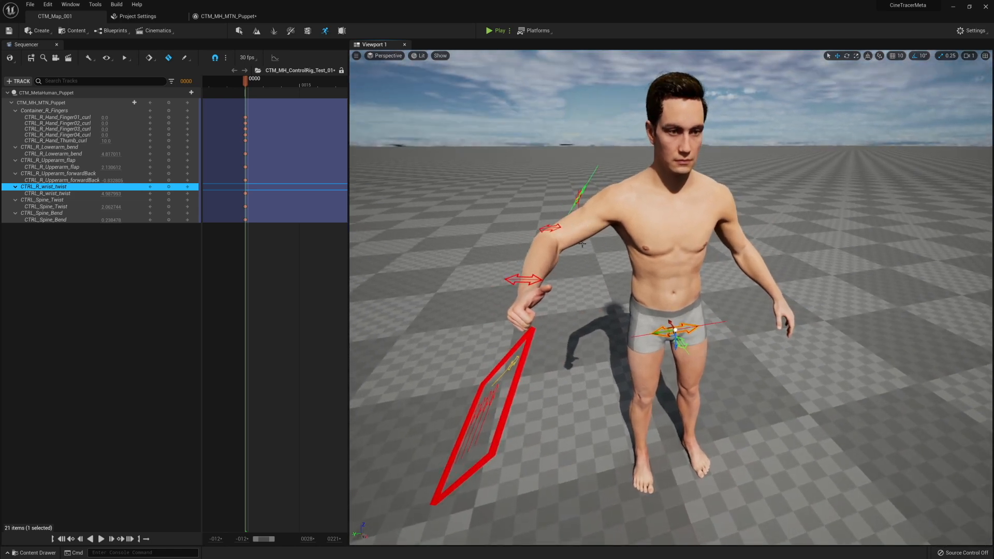
# Dock the Sequencer under Viewport 1, showing the full ~130-frame keyframed timeline
pyautogui.click(50, 146)
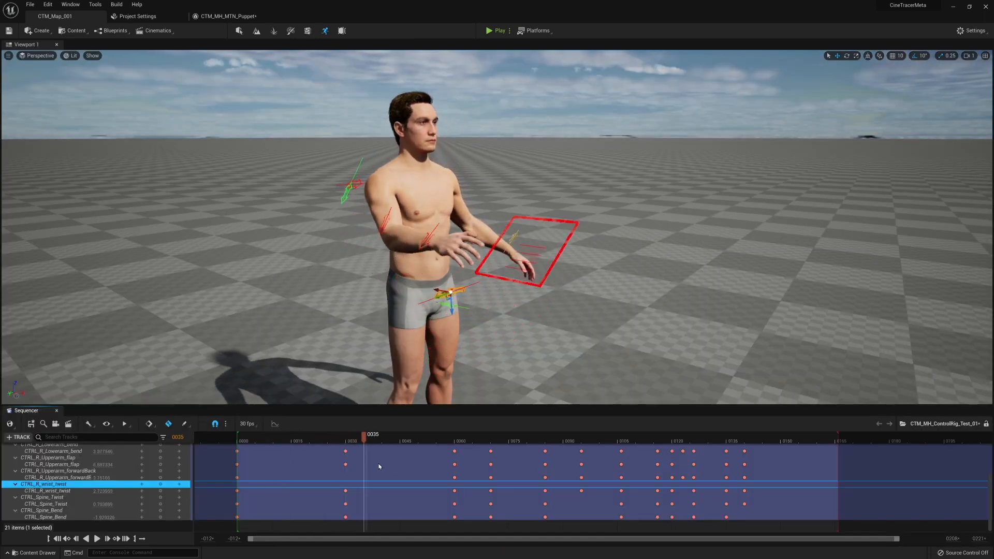
# Scrub to the thumbs-down pose at frame 85 and punch at 121, collapsing the puppet track
pyautogui.click(455, 441)
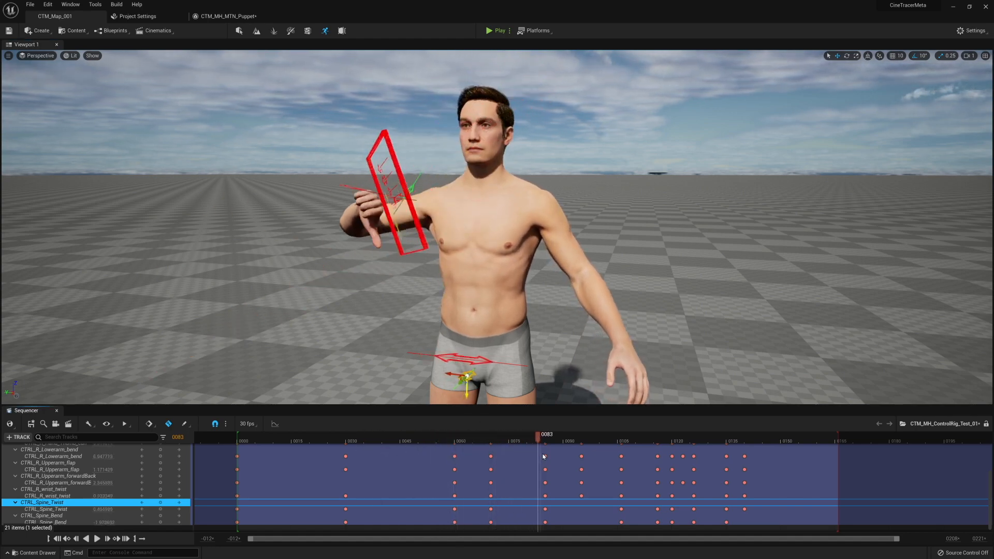
pyautogui.moveTo(544, 434); pyautogui.dragTo(553, 434)
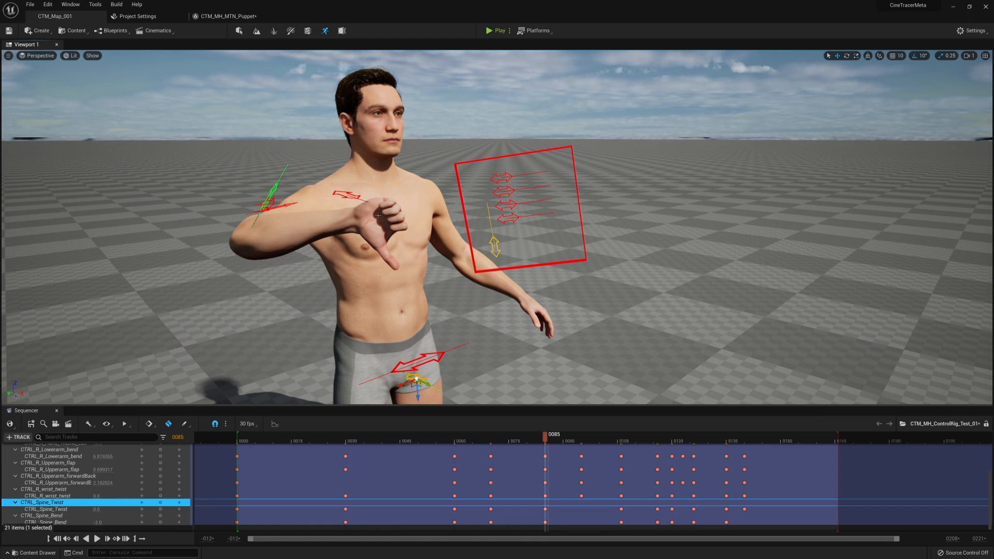
pyautogui.moveTo(342, 216)
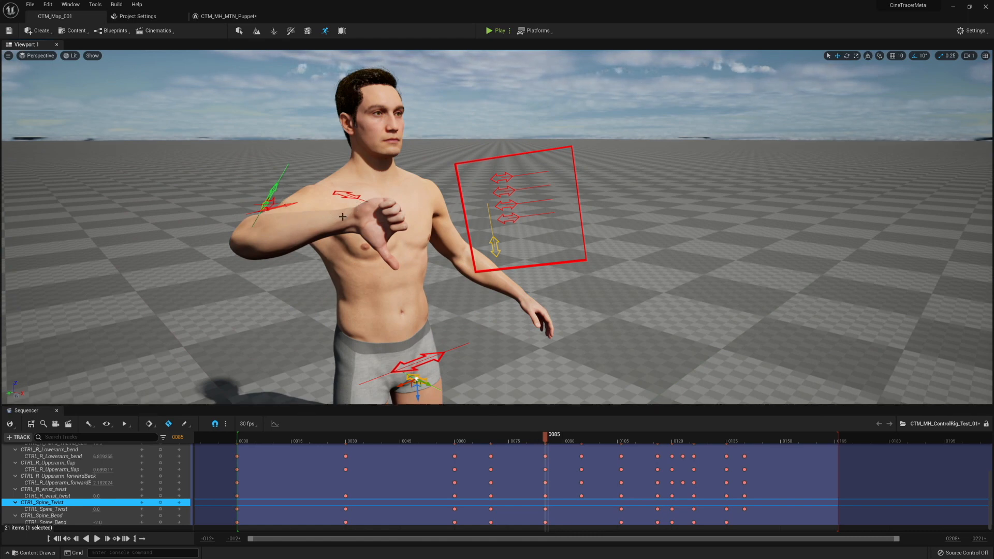
pyautogui.moveTo(547, 441); pyautogui.dragTo(565, 441)
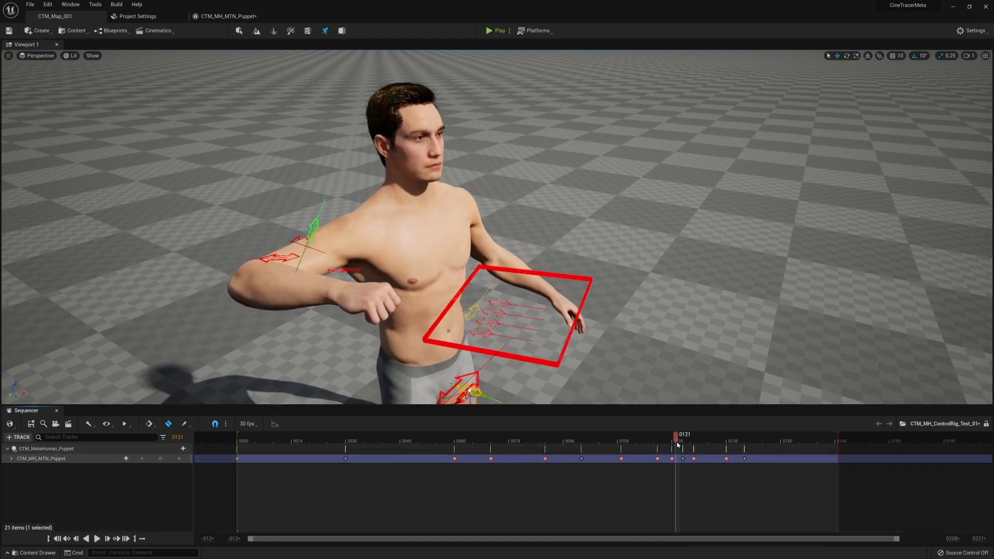
pyautogui.moveTo(677, 441); pyautogui.dragTo(731, 440)
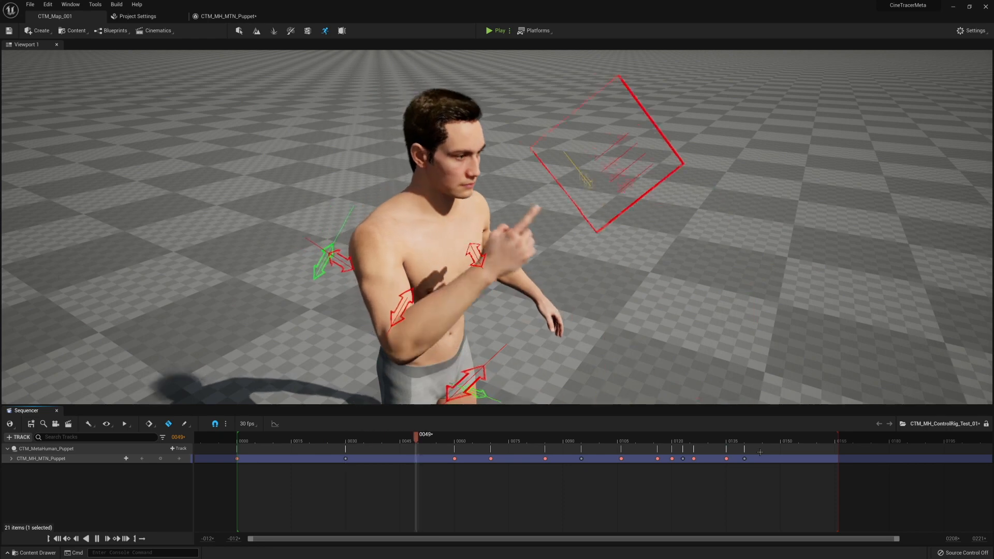
pyautogui.click(633, 441)
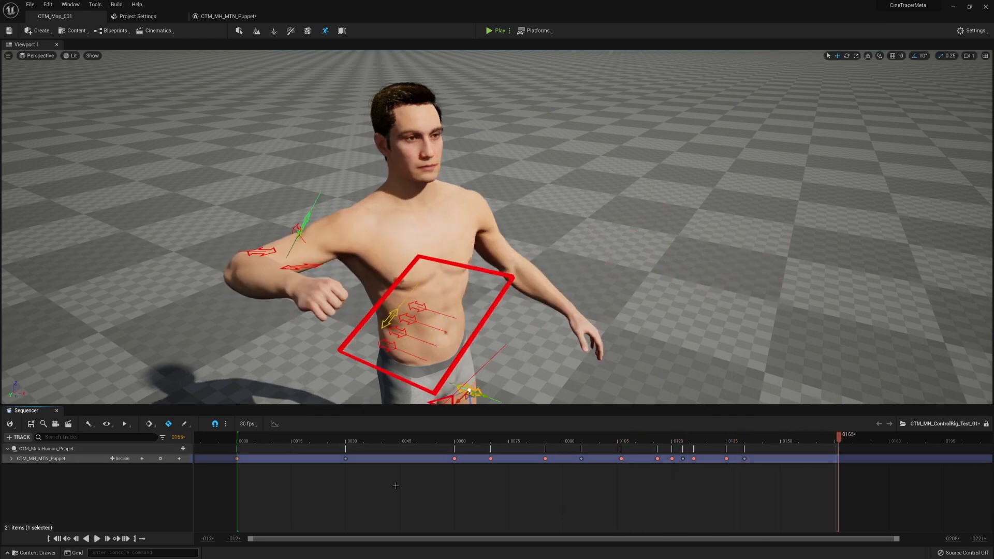
pyautogui.click(626, 440)
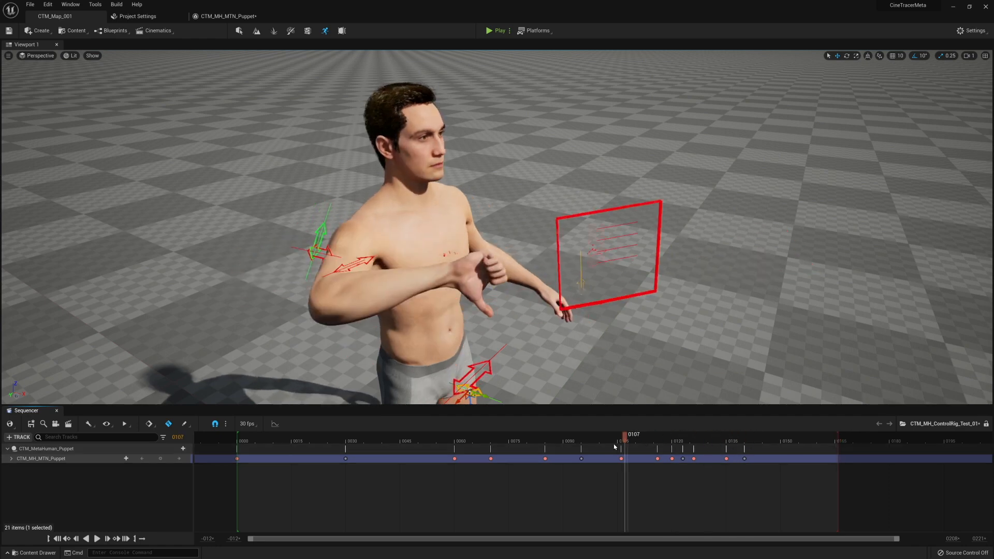
pyautogui.moveTo(625, 437); pyautogui.dragTo(545, 437)
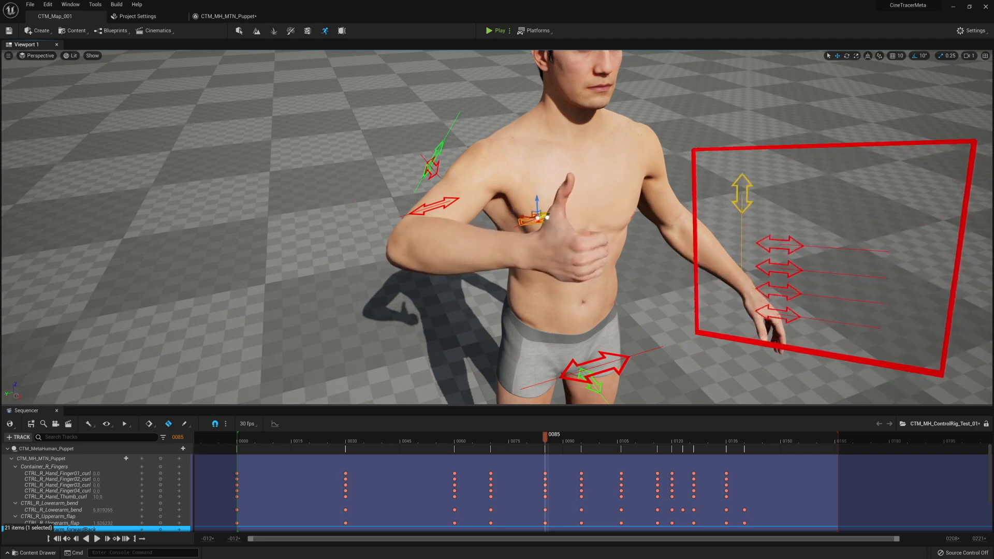
# Expand CTM_MH_MTN_Puppet to reveal its finger curl and arm keyframe tracks
pyautogui.click(555, 441)
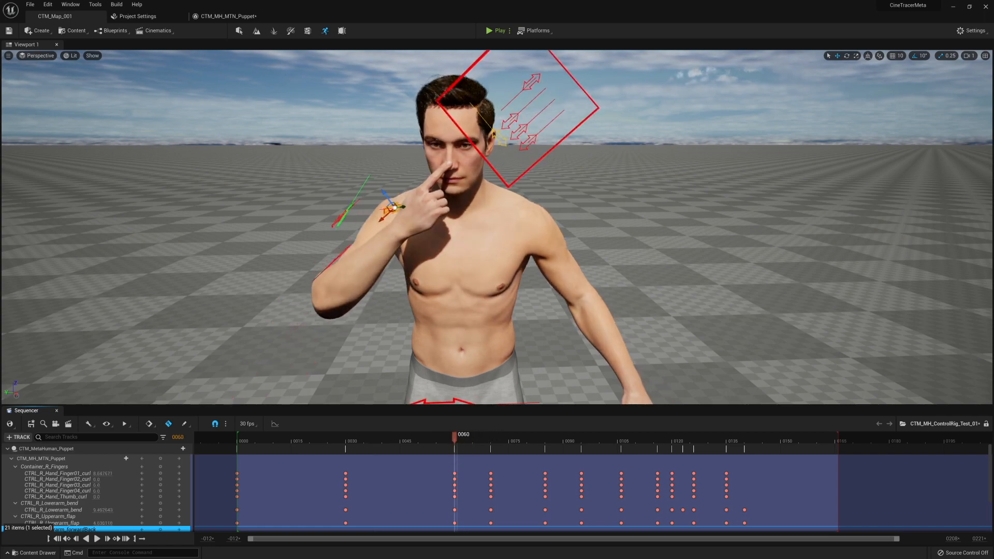
# Scrub the Sequencer playhead to frame 60 to show the nose-touch pose
pyautogui.moveTo(455, 440); pyautogui.dragTo(472, 441)
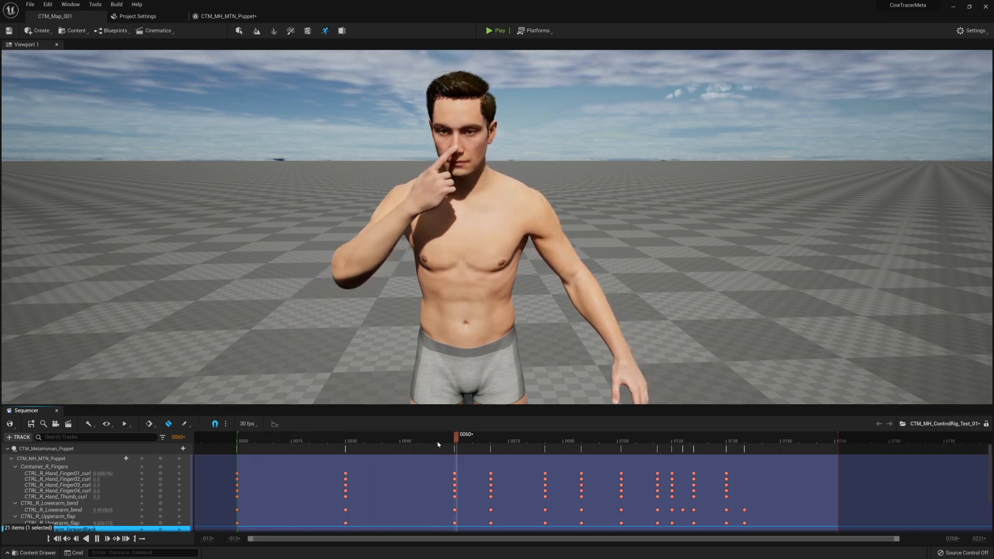
pyautogui.moveTo(457, 440); pyautogui.dragTo(674, 441)
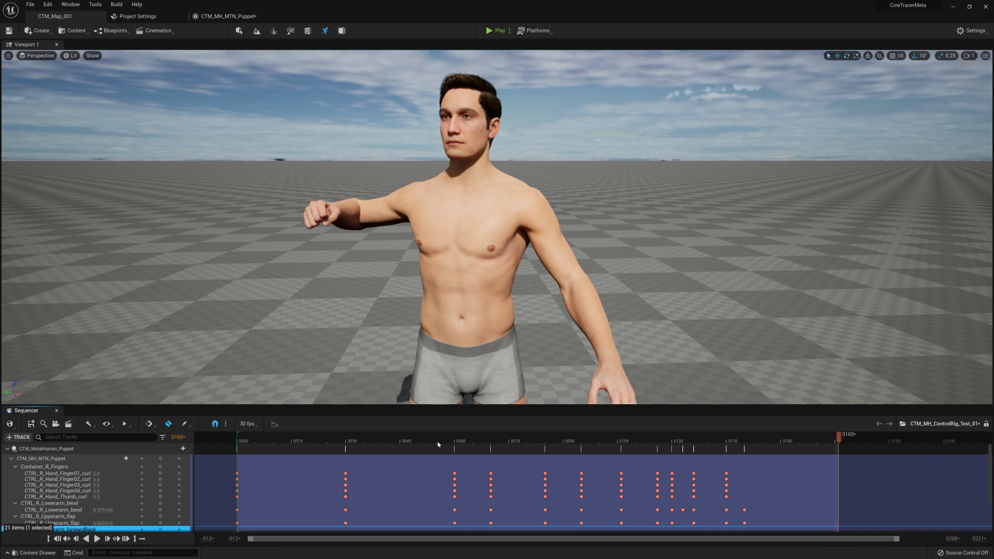
pyautogui.moveTo(516, 195)
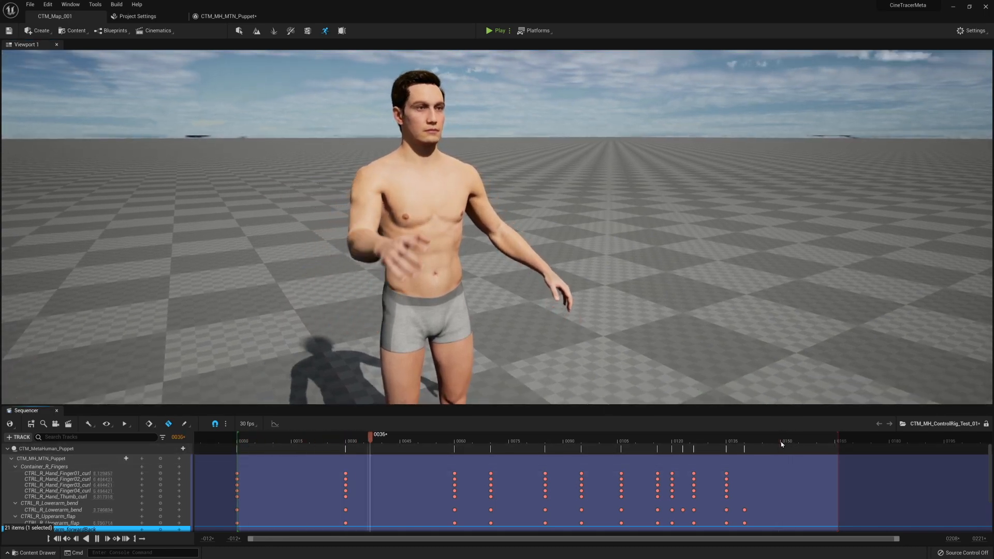
pyautogui.moveTo(370, 434); pyautogui.dragTo(594, 434)
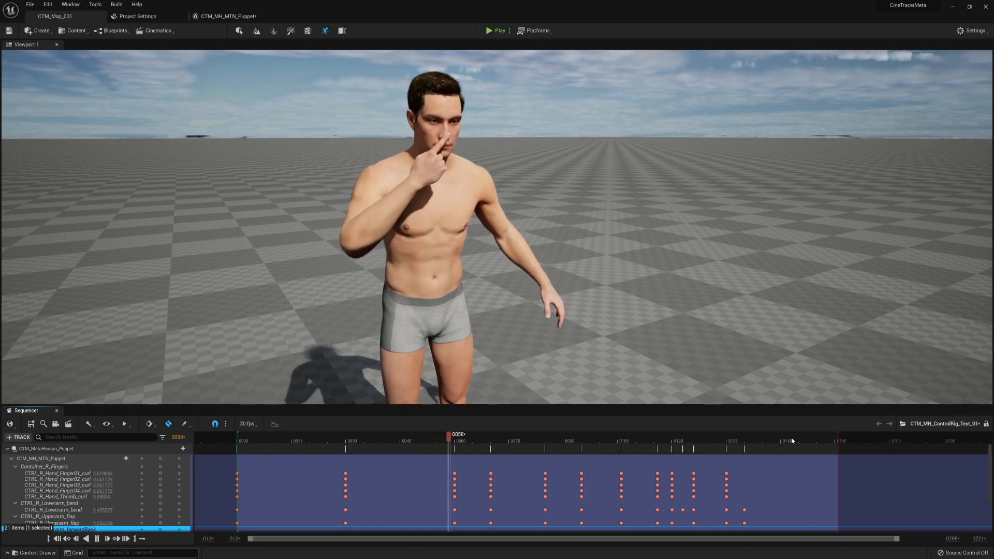
pyautogui.moveTo(454, 440); pyautogui.dragTo(666, 440)
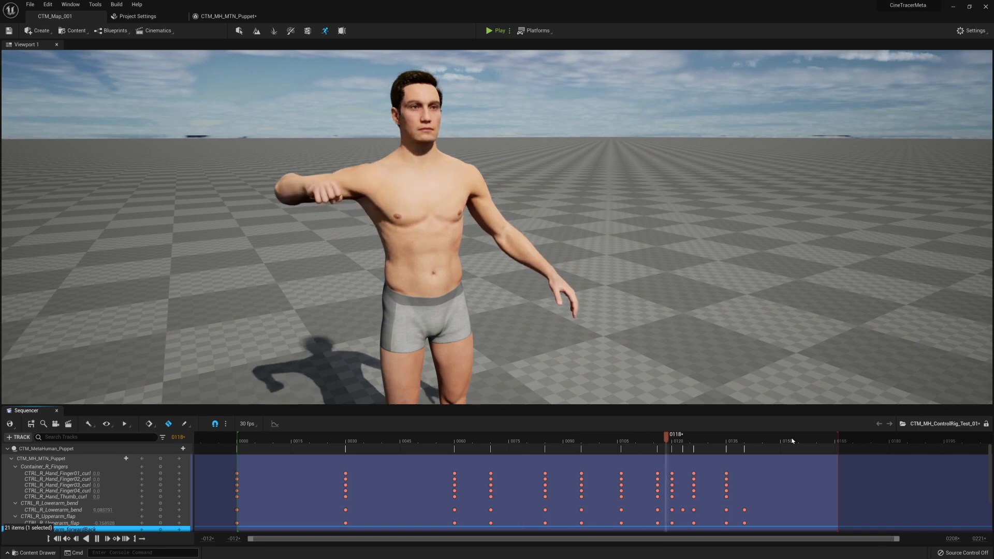